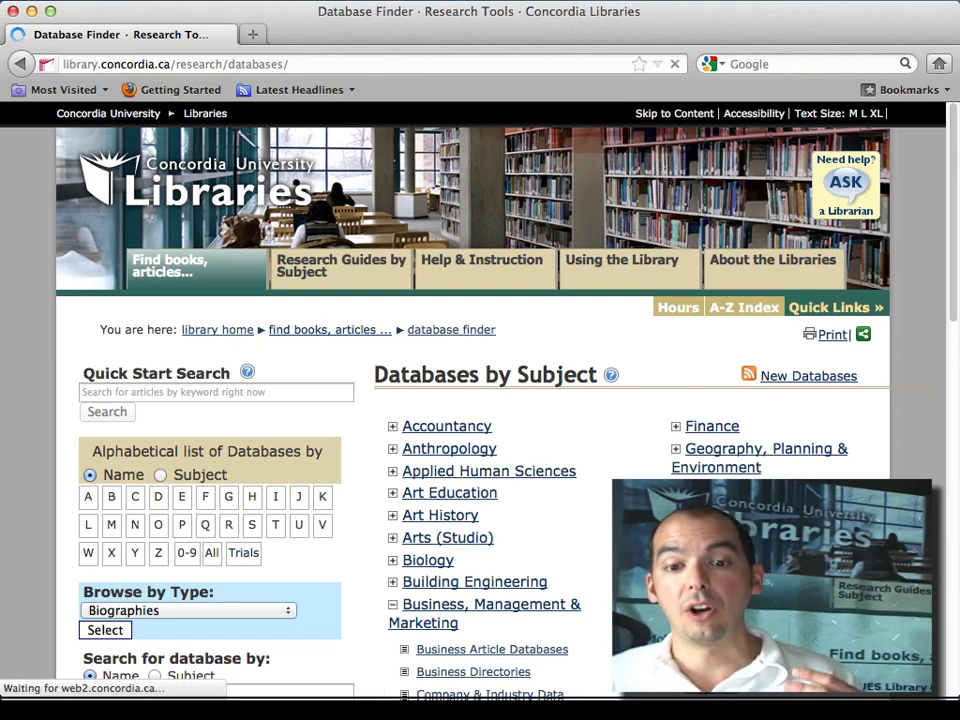
# Step: Connect to ProQuest business databases from the Business Article Databases list
pyautogui.scroll(-3)
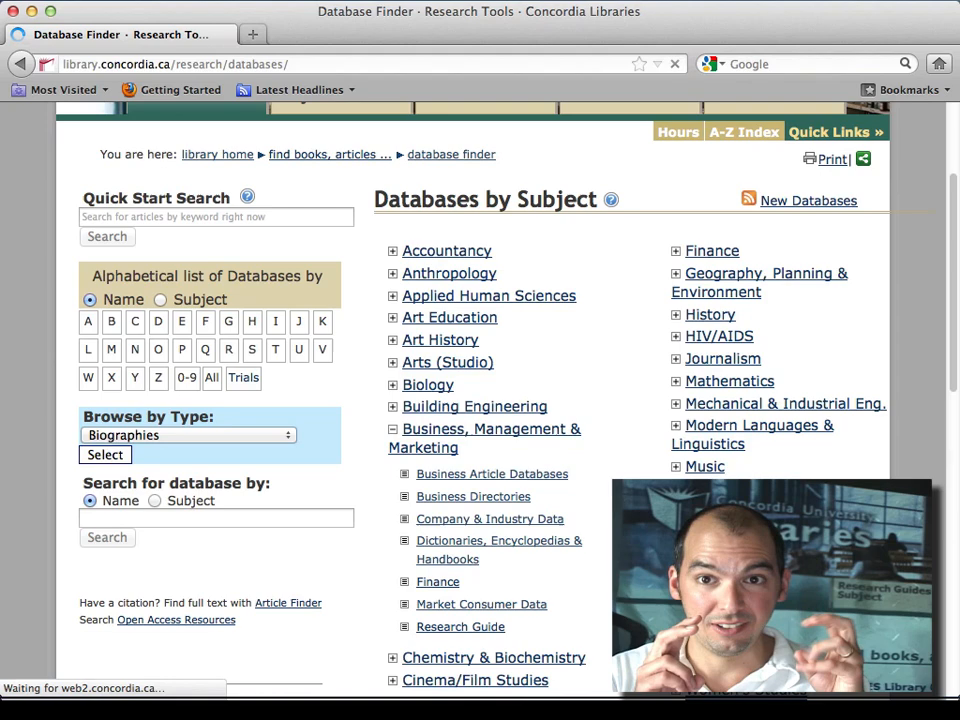
pyautogui.moveTo(492, 472)
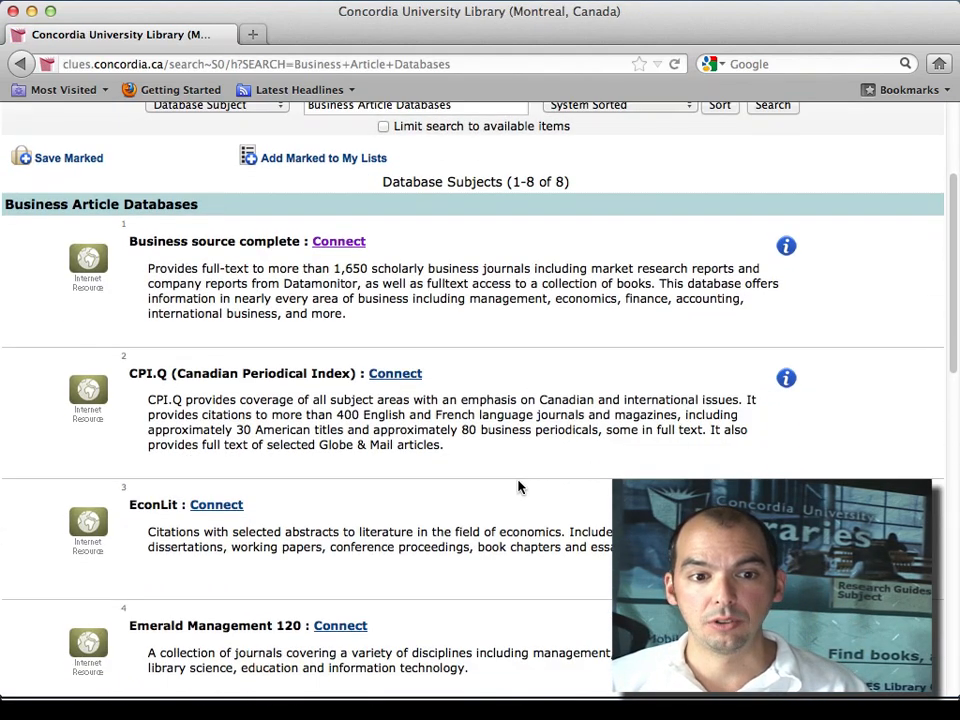
pyautogui.scroll(-3)
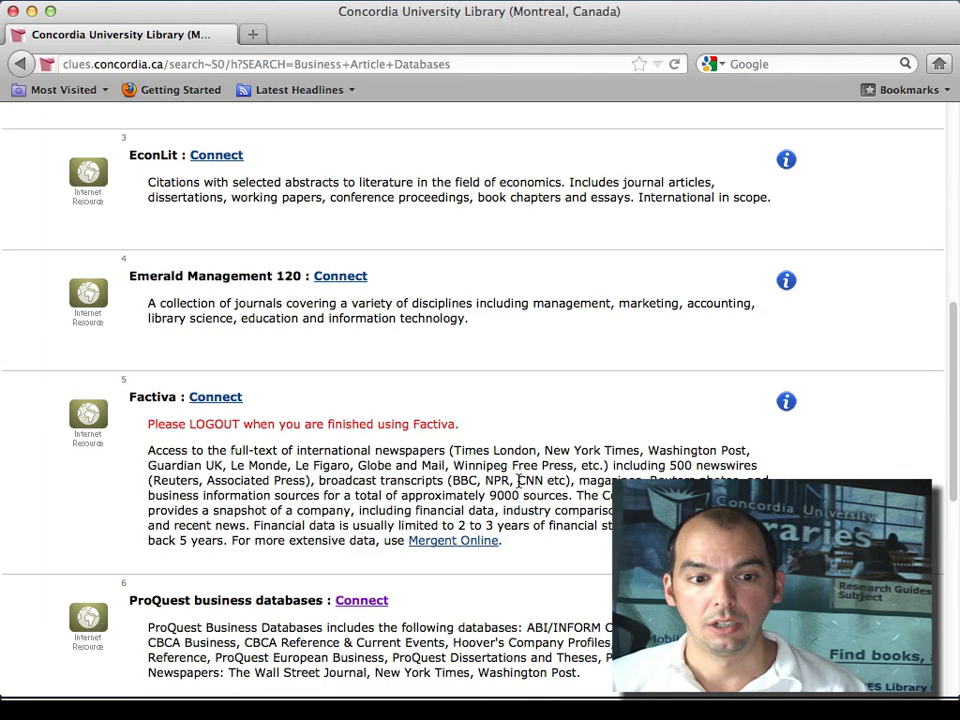
pyautogui.click(360, 474)
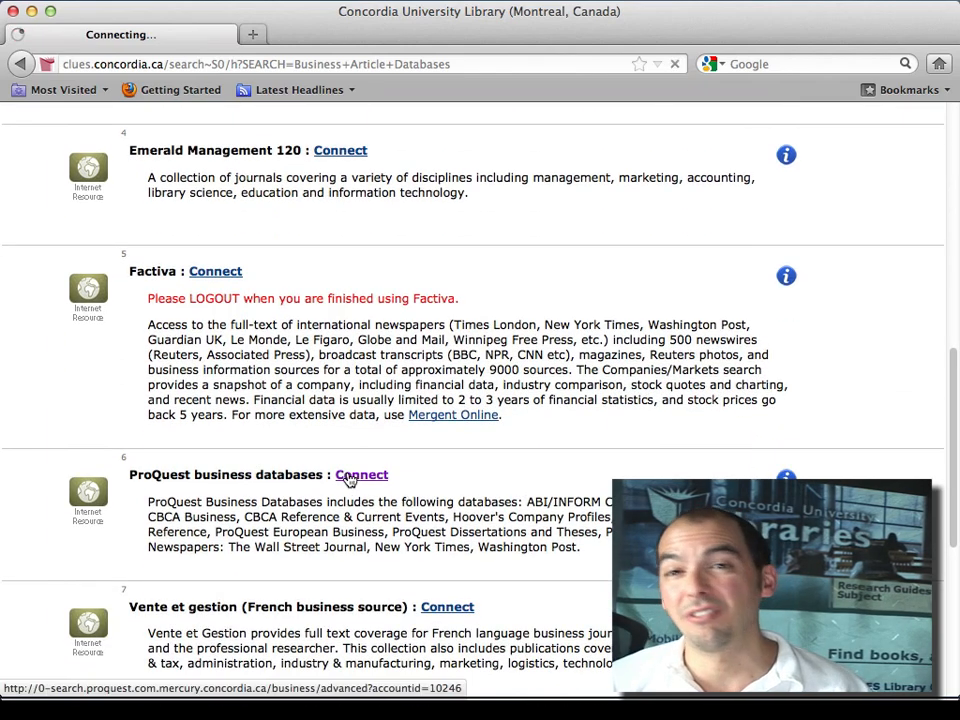
# Step: Enter 'organic pet food' and 'canad*' in the first two advanced search rows
pyautogui.click(360, 474)
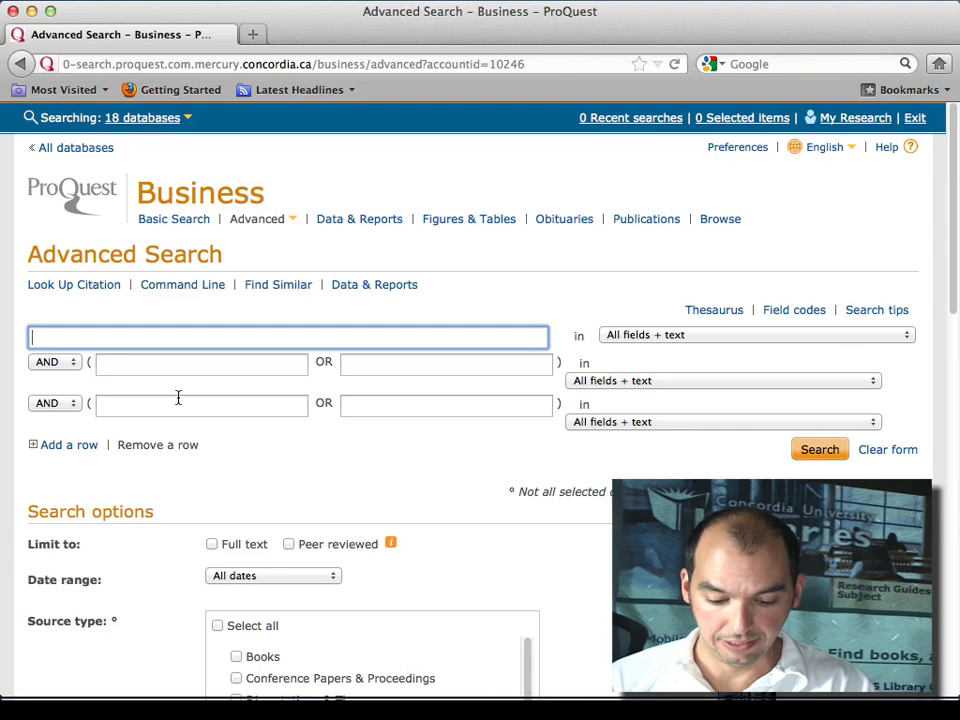
pyautogui.write('organic pet food')
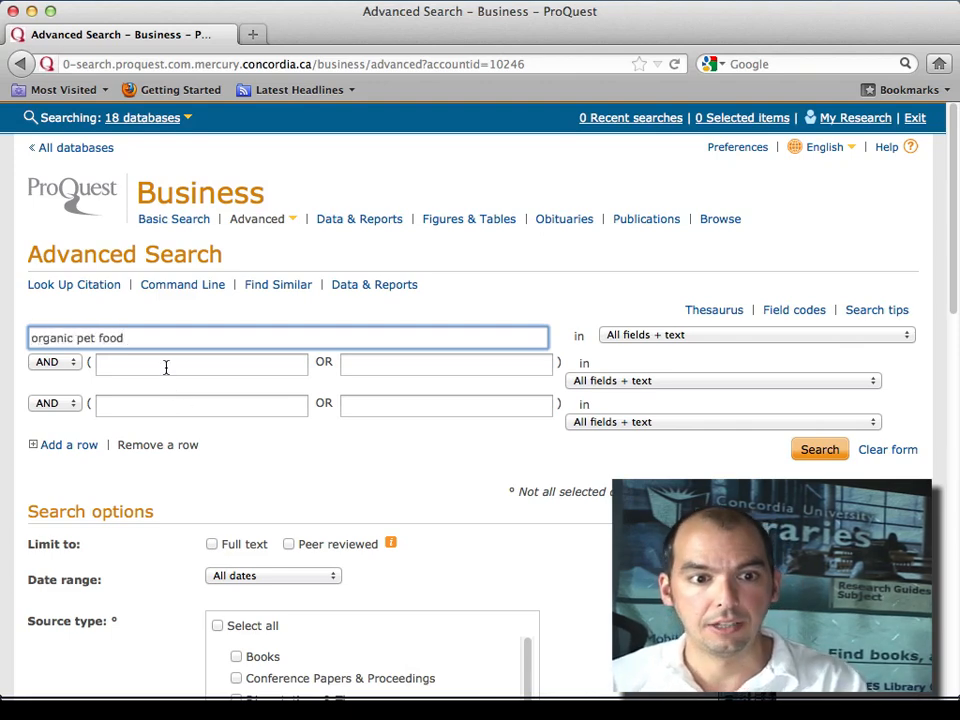
pyautogui.write('canad*')
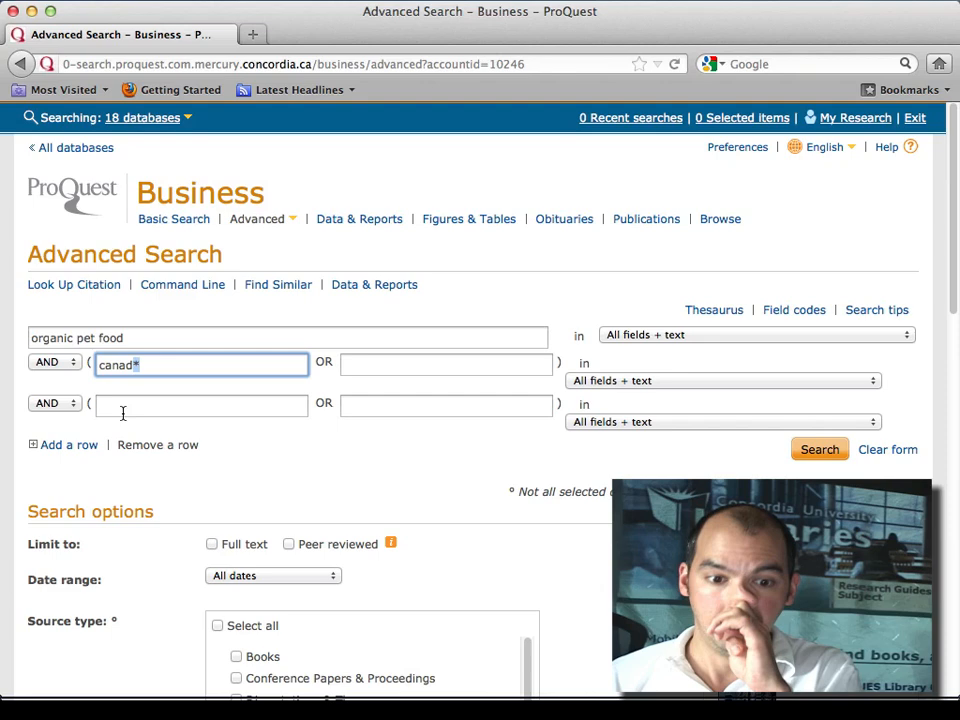
# Step: Limit the source type to reports and trade journals and submit the search
pyautogui.scroll(-3)
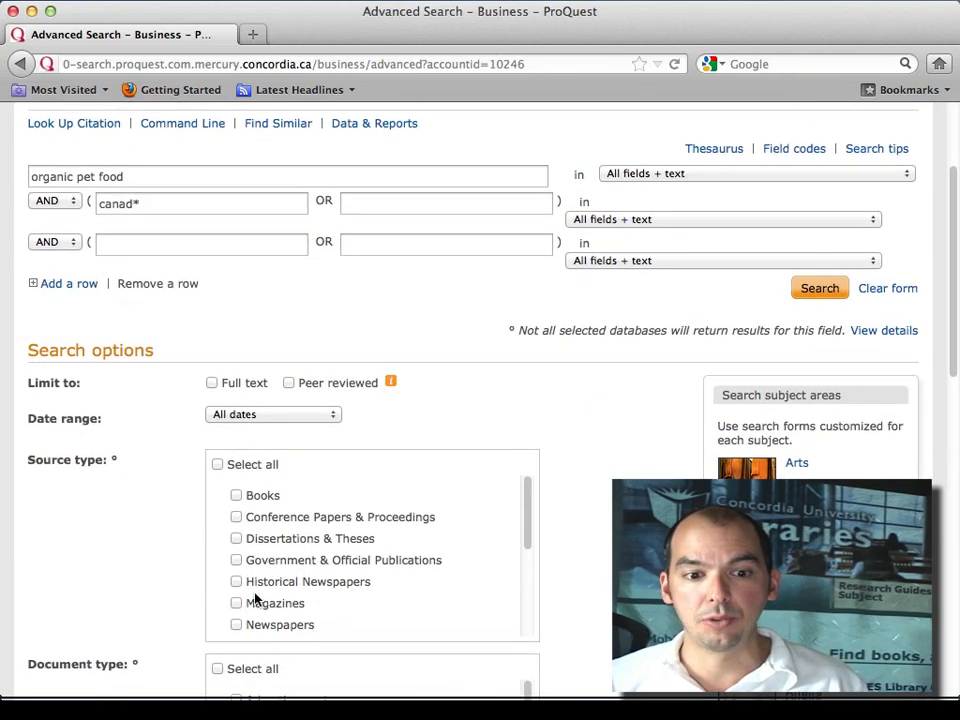
pyautogui.scroll(-3)
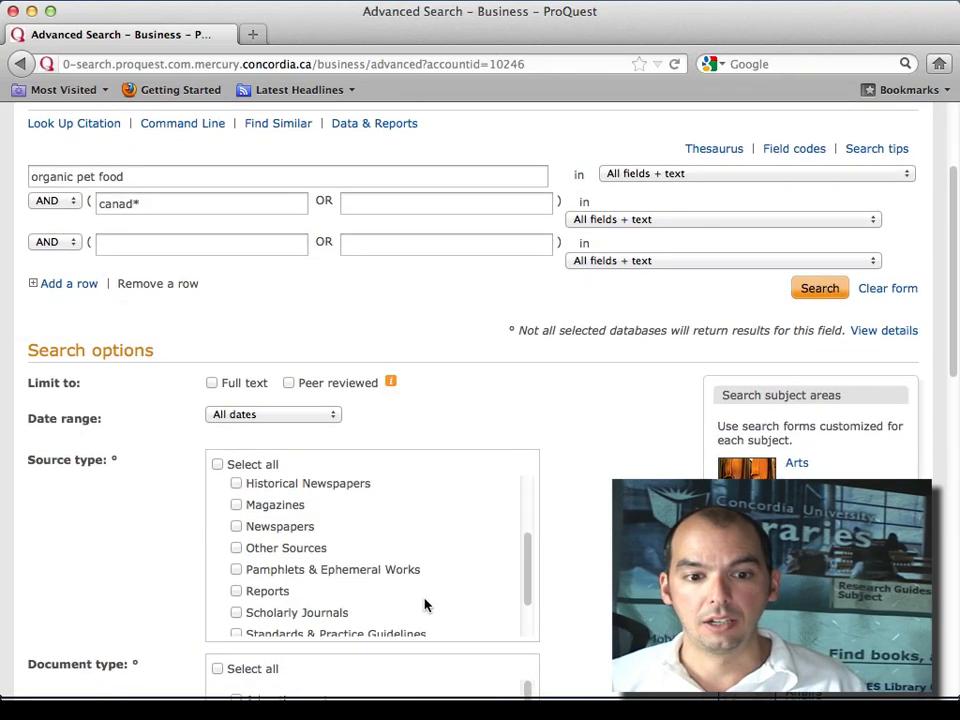
pyautogui.click(236, 560)
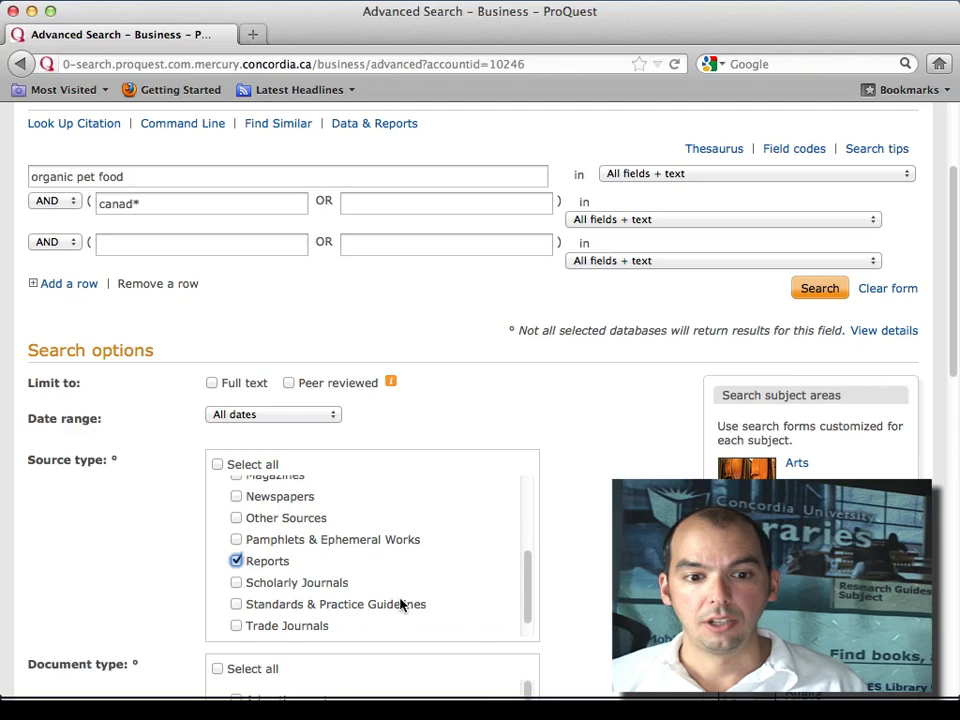
pyautogui.scroll(-3)
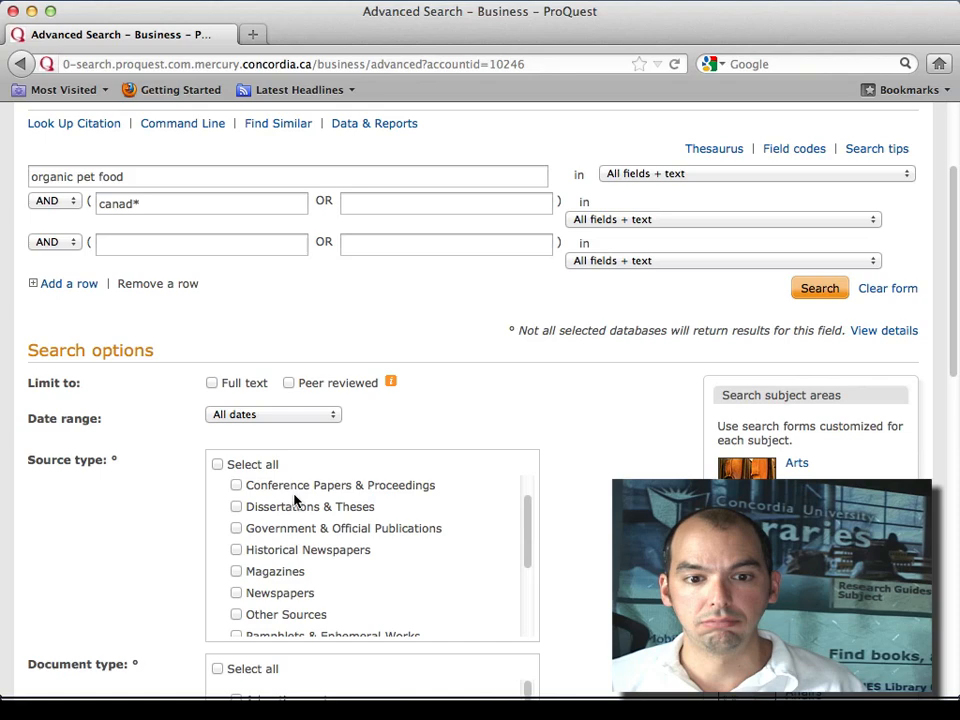
pyautogui.click(820, 288)
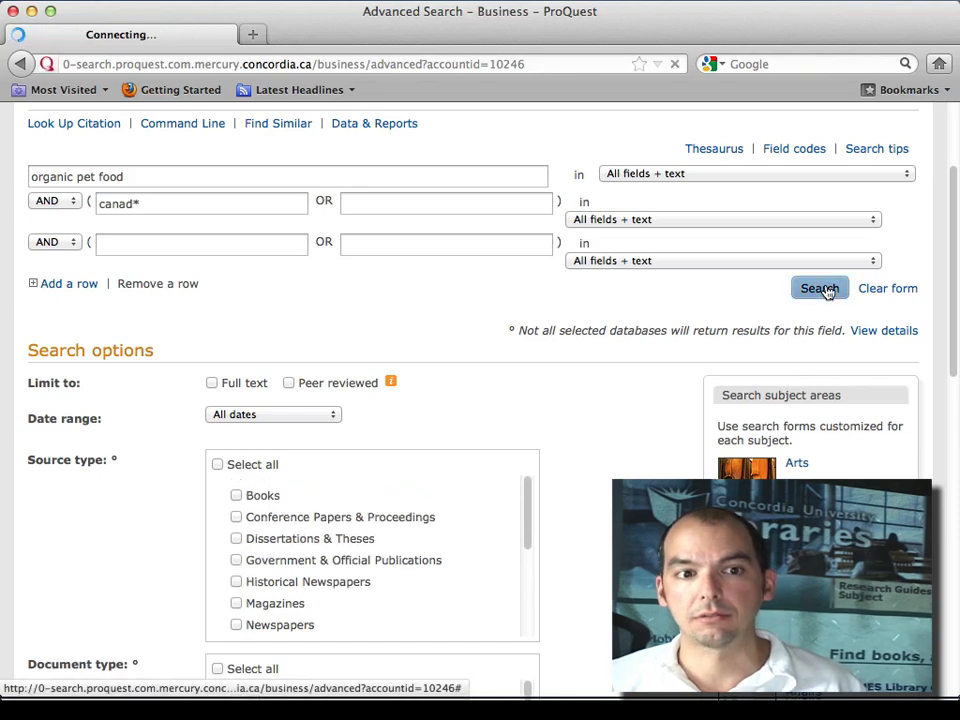
# Step: Review the 1110 results for '(organic pet food) AND canad*' and bring up the search-mode list
pyautogui.click(820, 288)
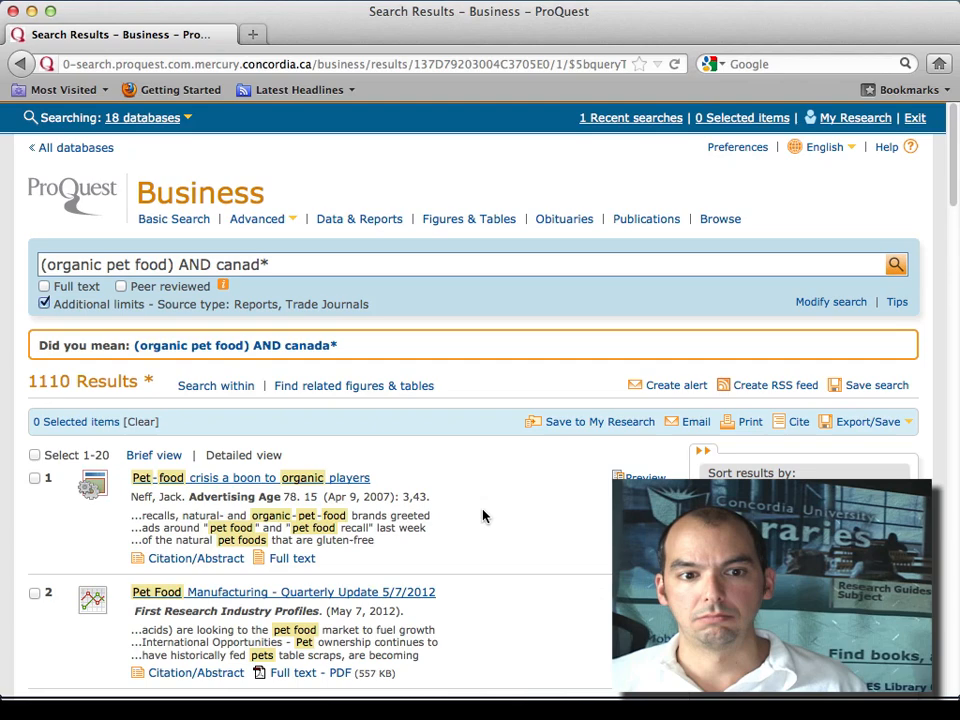
pyautogui.scroll(-3)
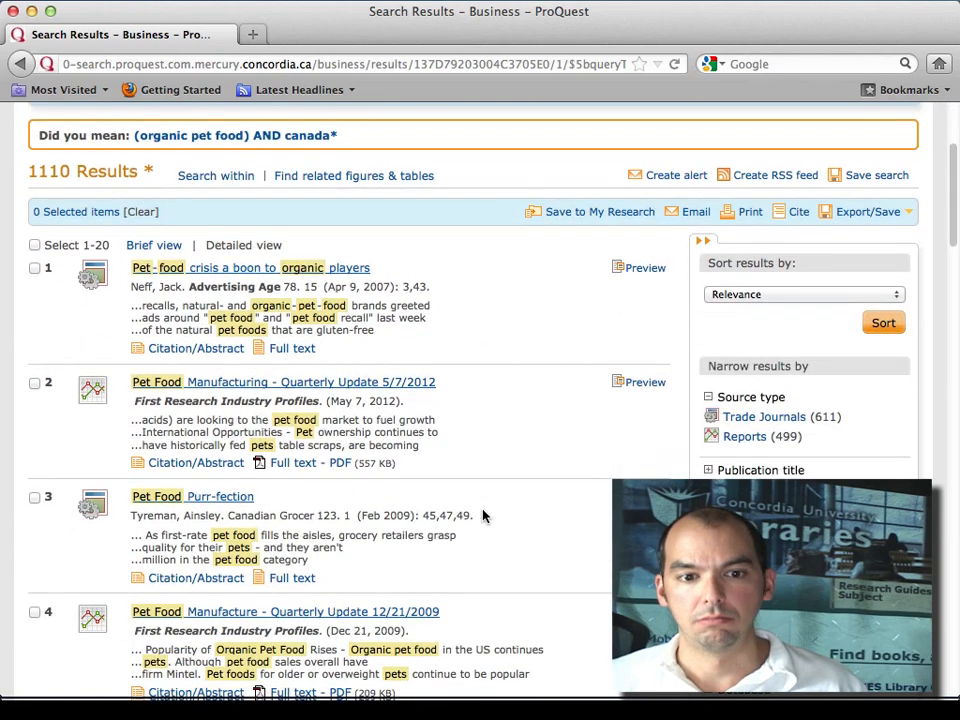
pyautogui.moveTo(656, 444)
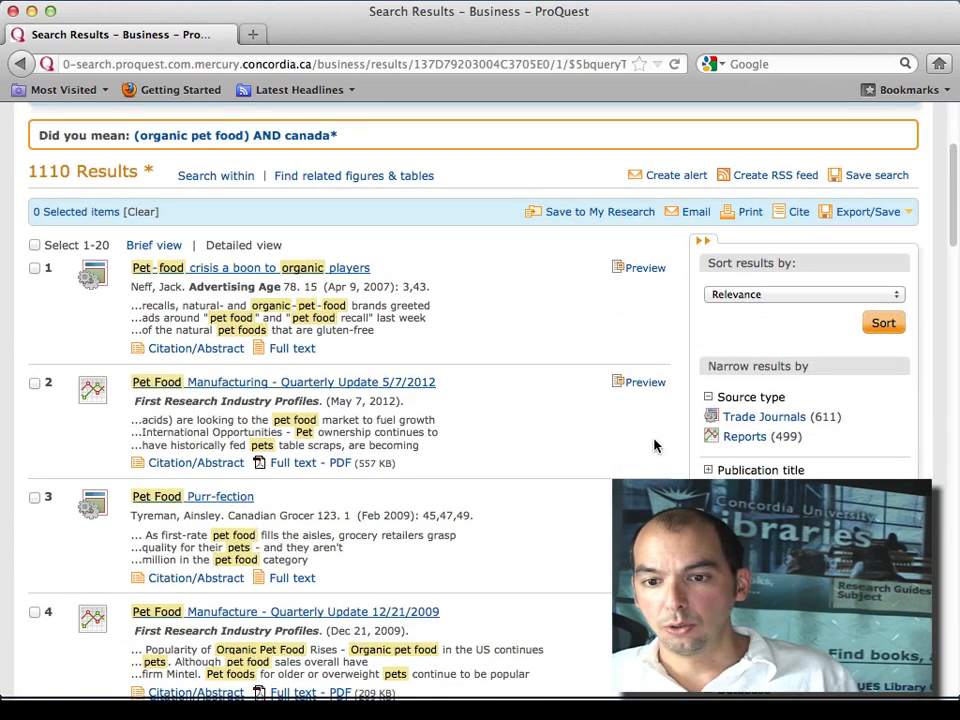
pyautogui.scroll(3)
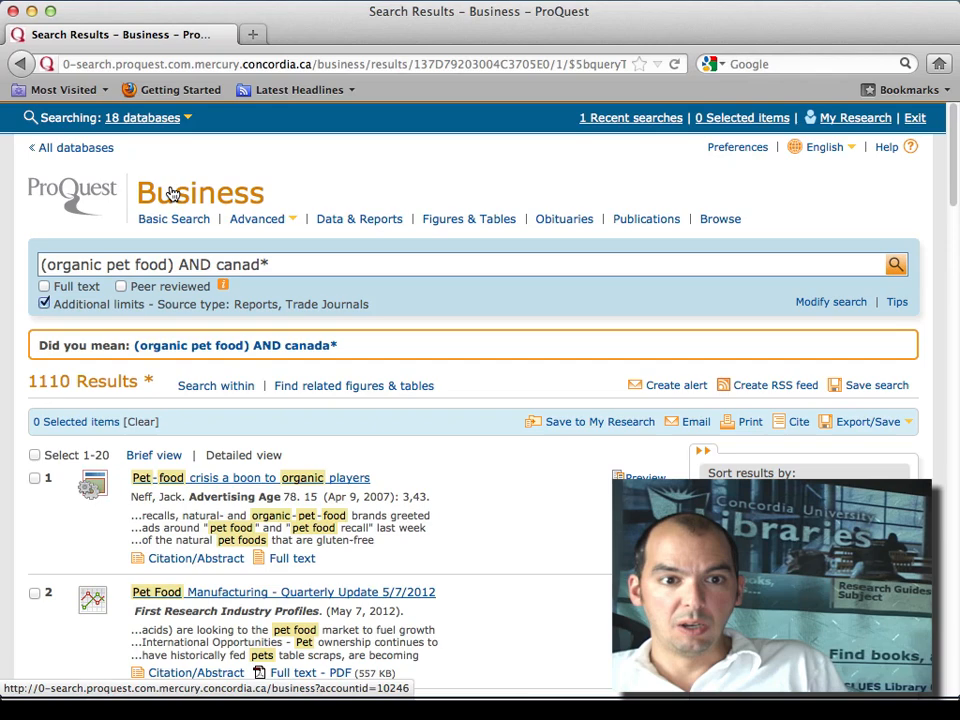
pyautogui.click(256, 218)
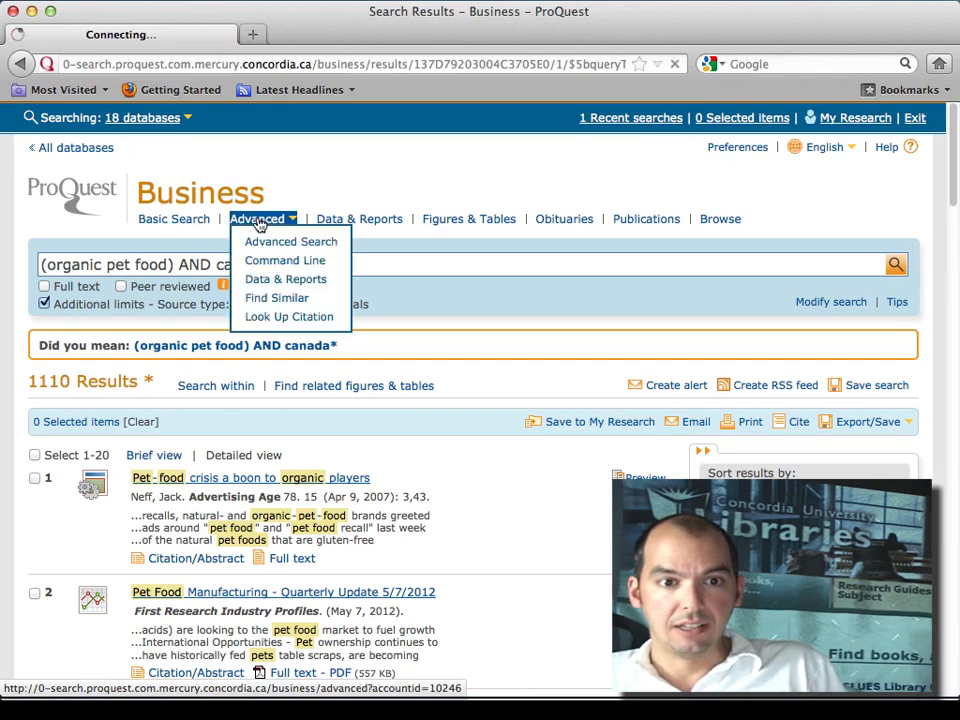
# Step: Return to the advanced search form with 'organic pet food' and 'canad*' still entered
pyautogui.click(292, 240)
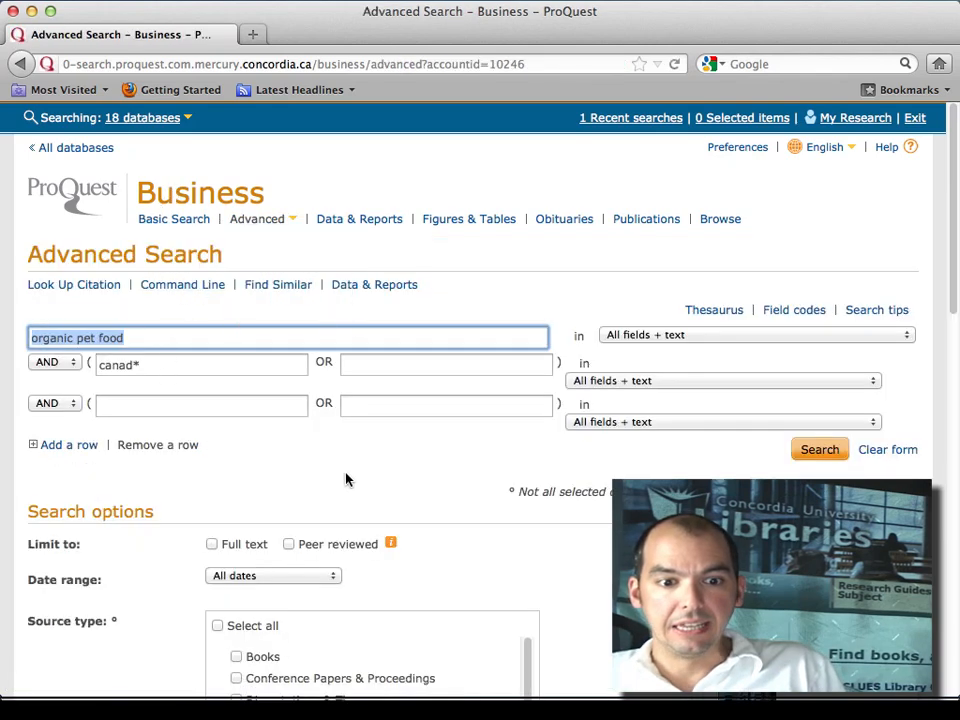
pyautogui.scroll(-3)
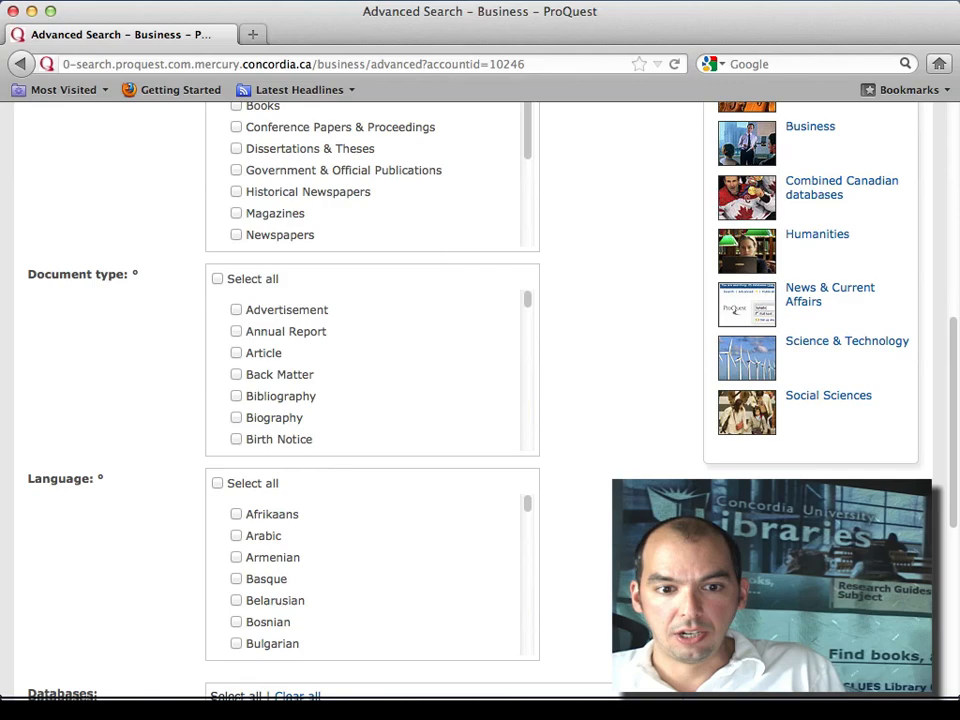
pyautogui.scroll(-3)
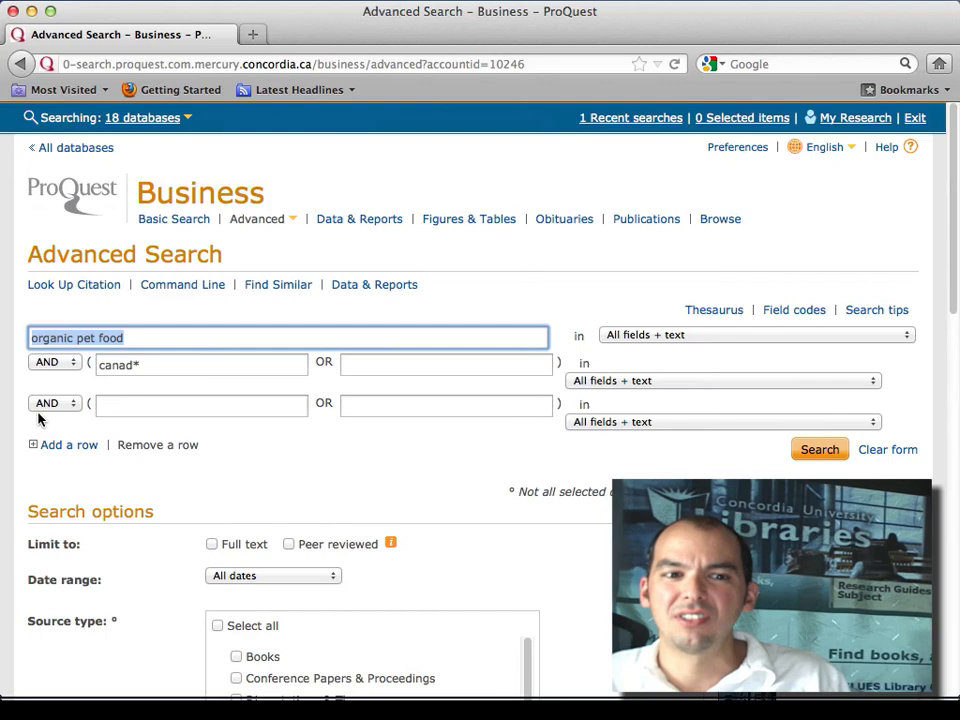
# Step: Restrict the Databases option to the Canadian databases instead of all eighteen
pyautogui.click(200, 364)
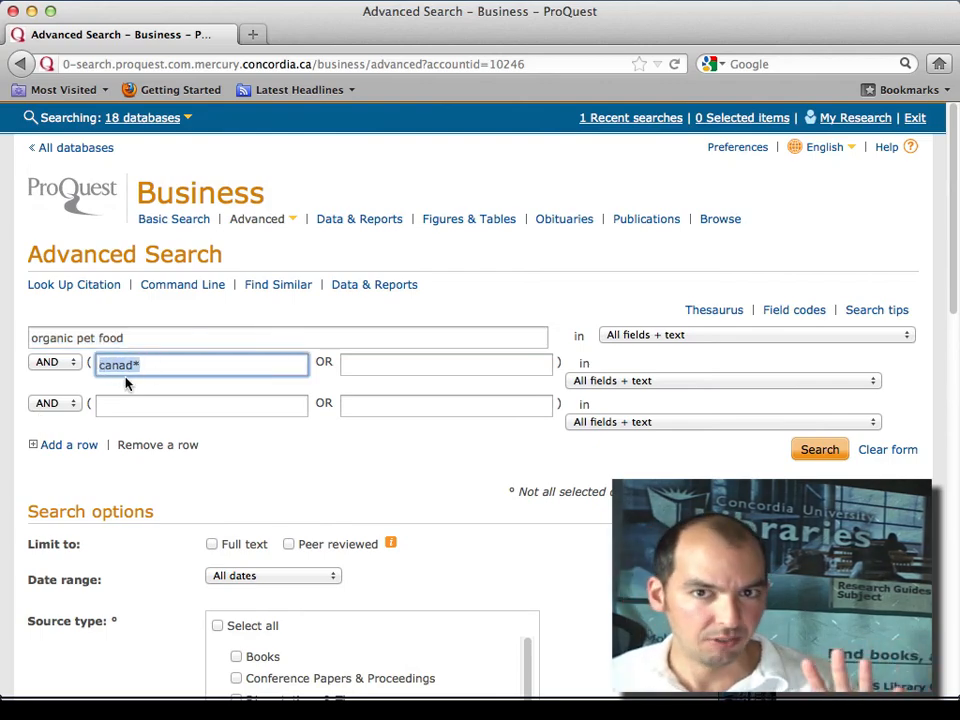
pyautogui.scroll(-3)
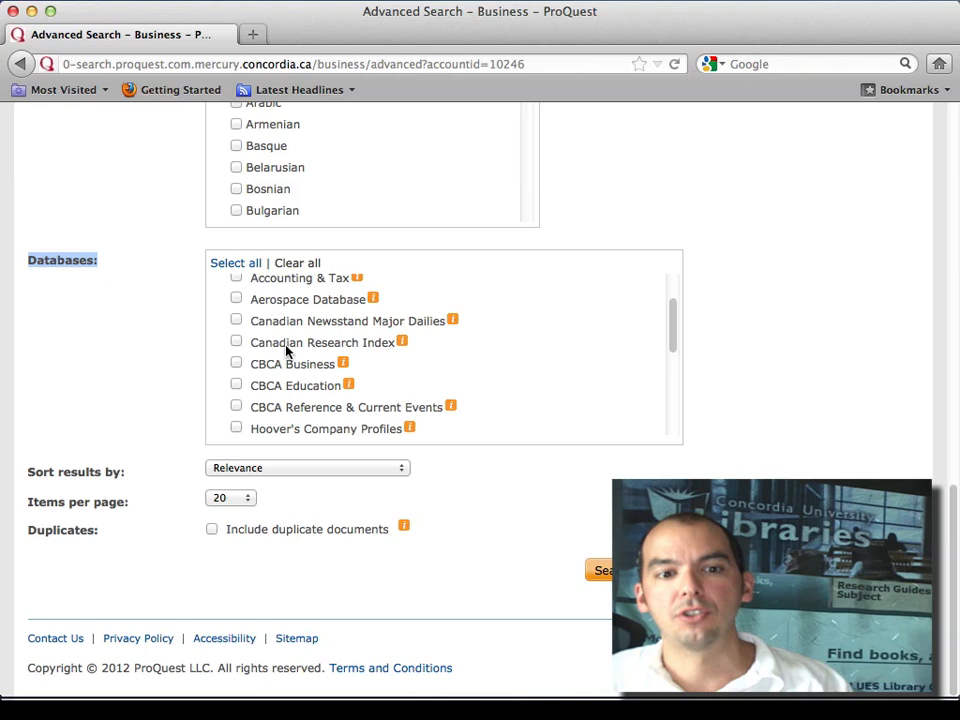
pyautogui.click(236, 320)
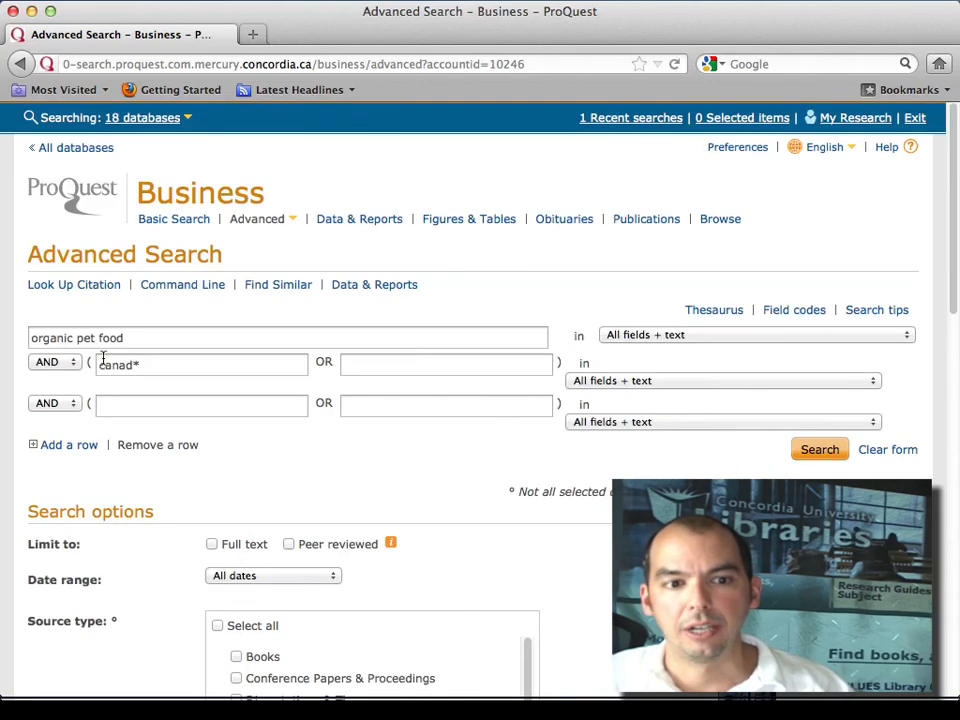
# Step: Run the search in the two Canadian databases, getting zero results and suggested subjects
pyautogui.click(200, 364)
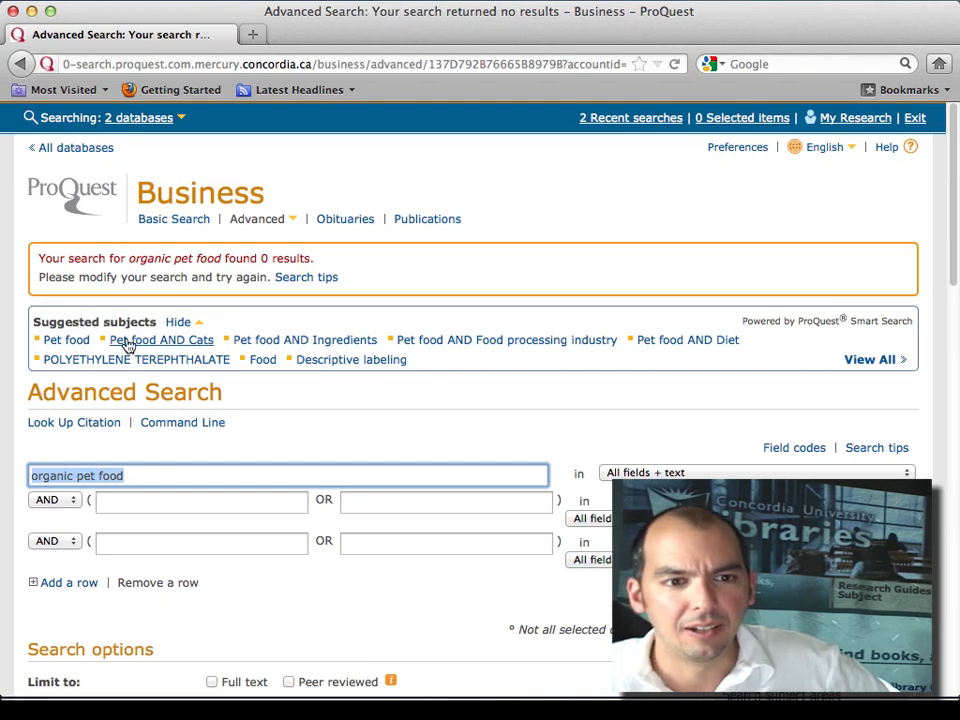
pyautogui.moveTo(66, 340)
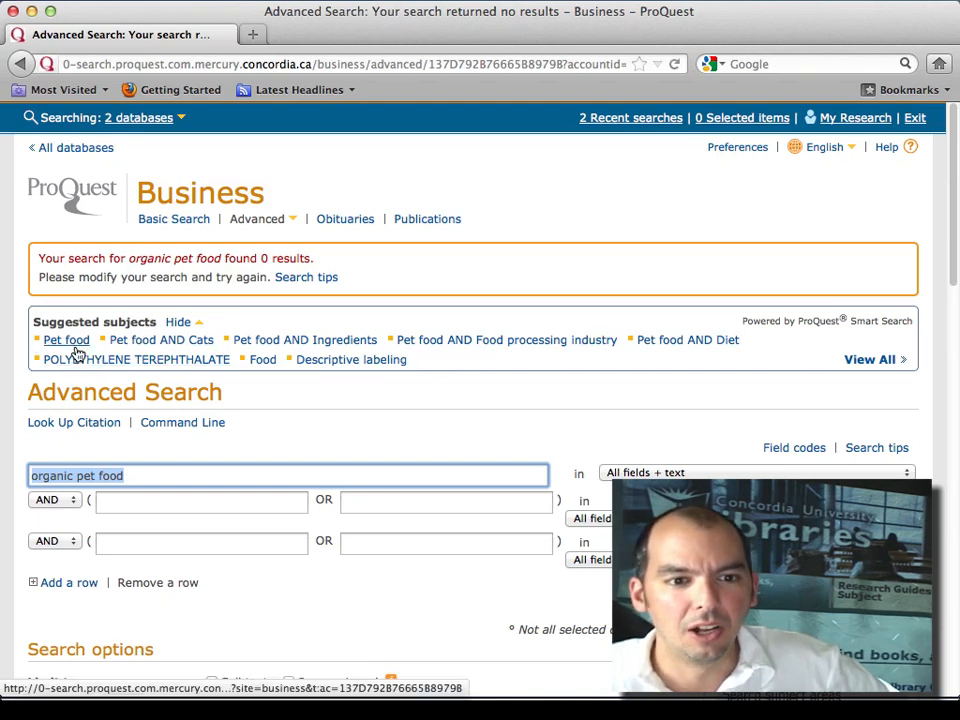
pyautogui.moveTo(210, 378)
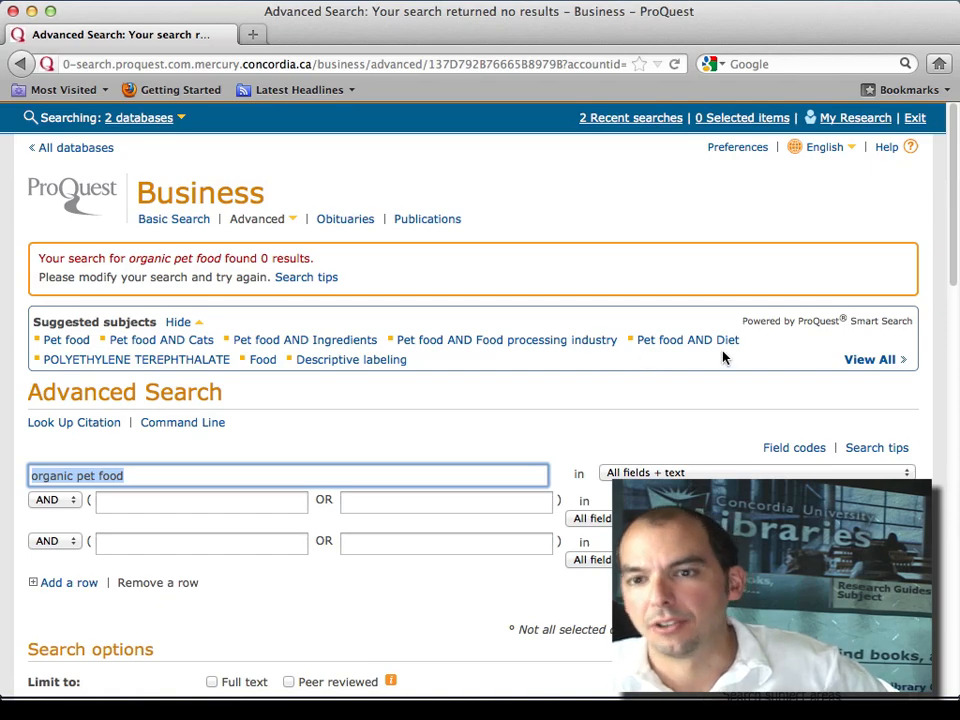
# Step: Show the four Recent Searches and bring up the actions for set S4
pyautogui.click(630, 116)
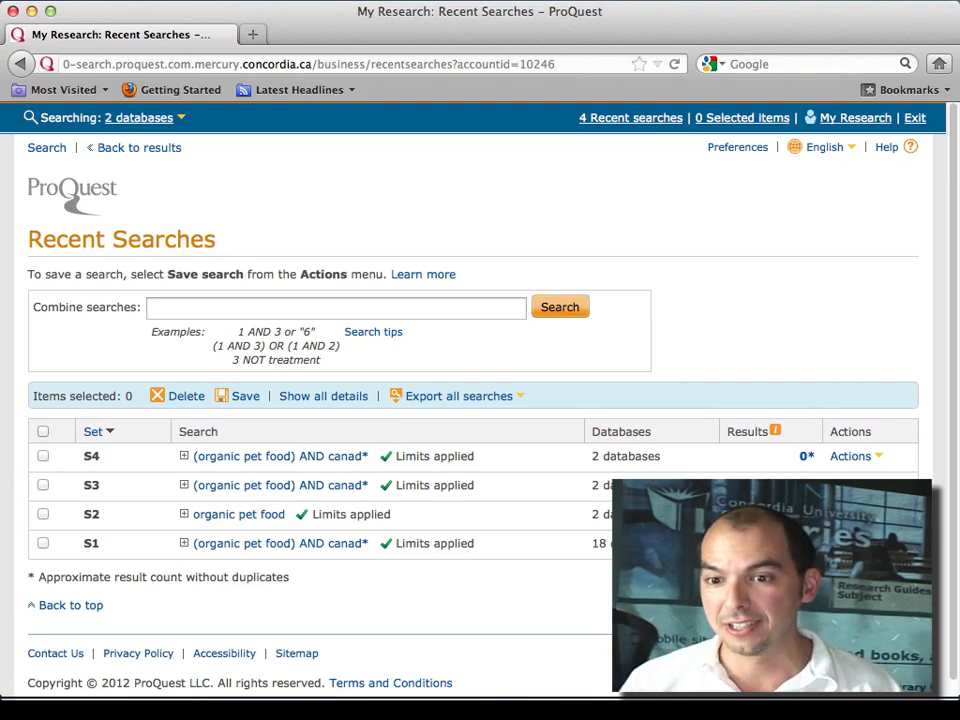
pyautogui.click(852, 456)
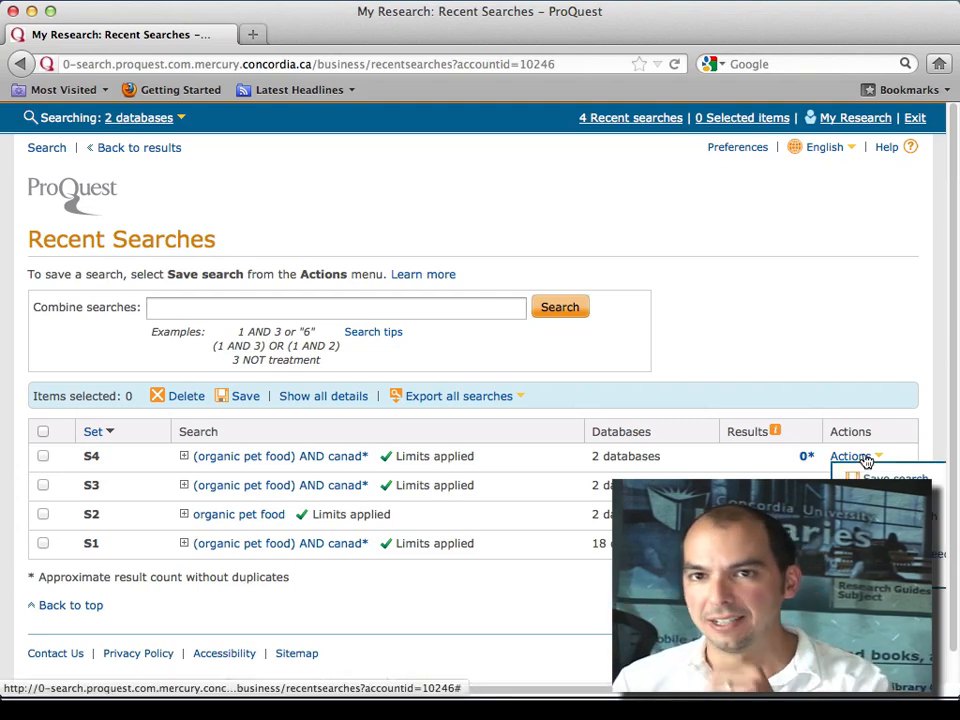